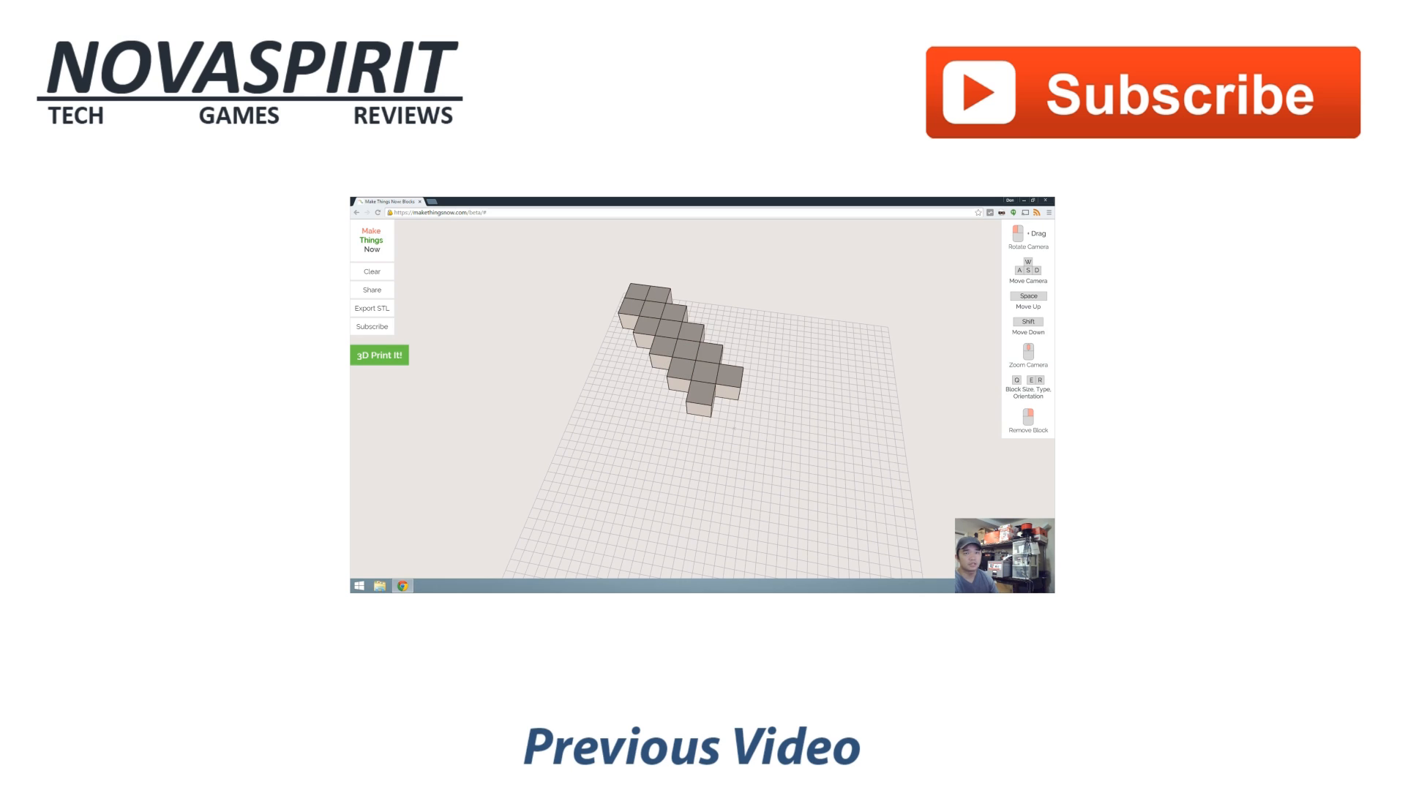
Place another voxel block at the end of the diagonal row to lengthen the sword blade.
left_click(856, 532)
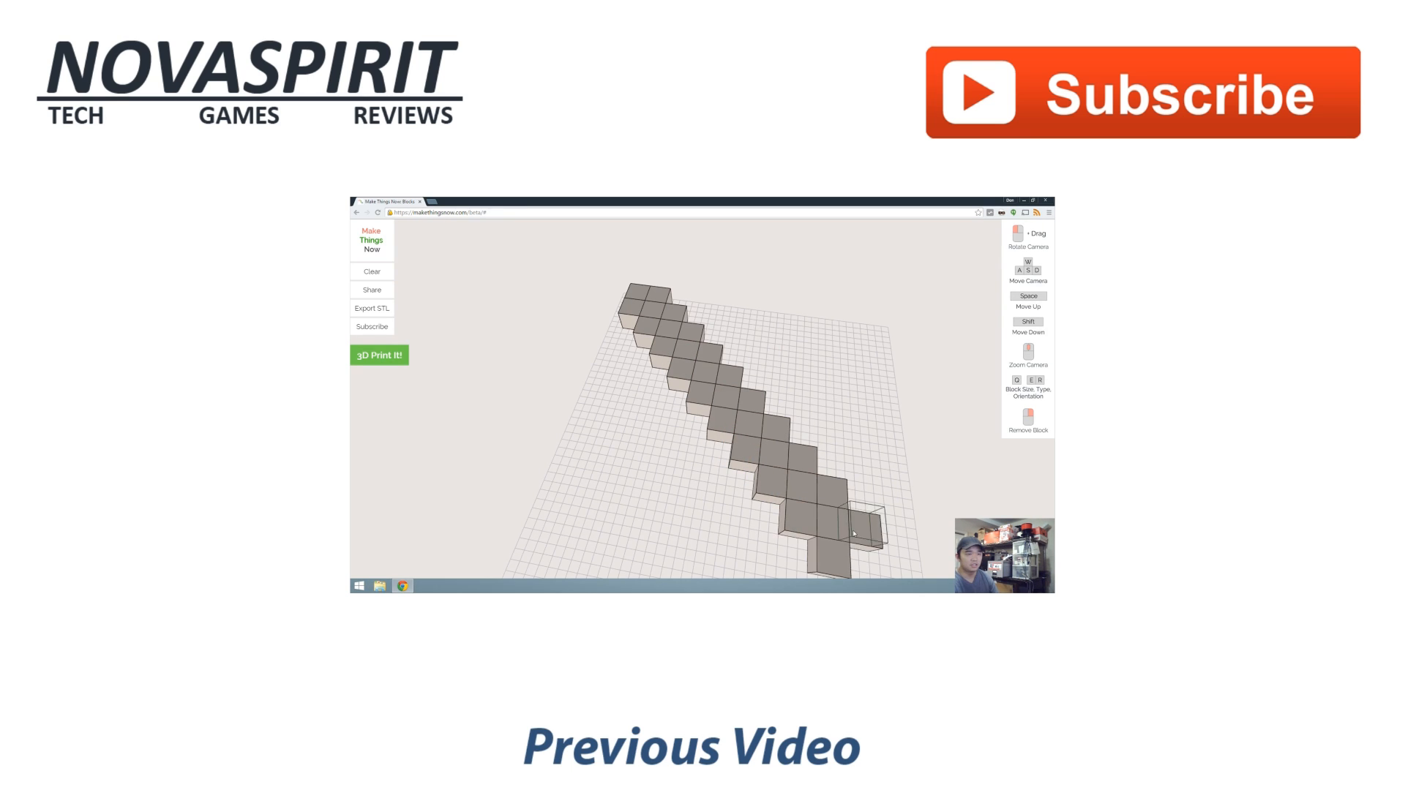